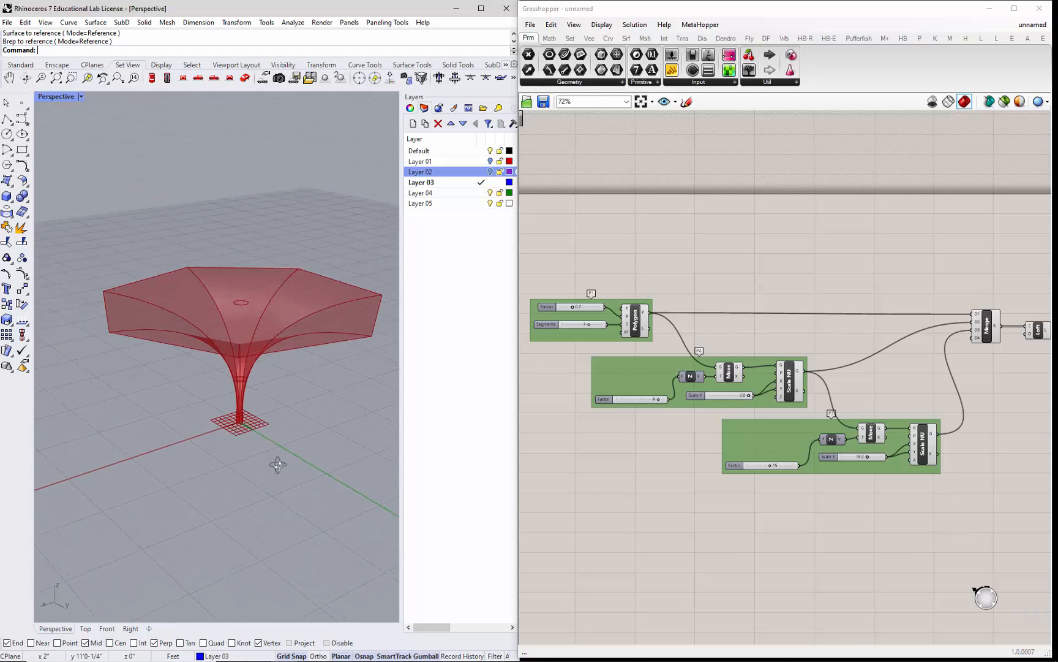
Zoom into the profile groups and search 'move' to copy P2's Factor, Unit Z and Move.
{"action": "left_click_drag", "start_coordinate": [277, 464], "coordinate": [138, 490]}
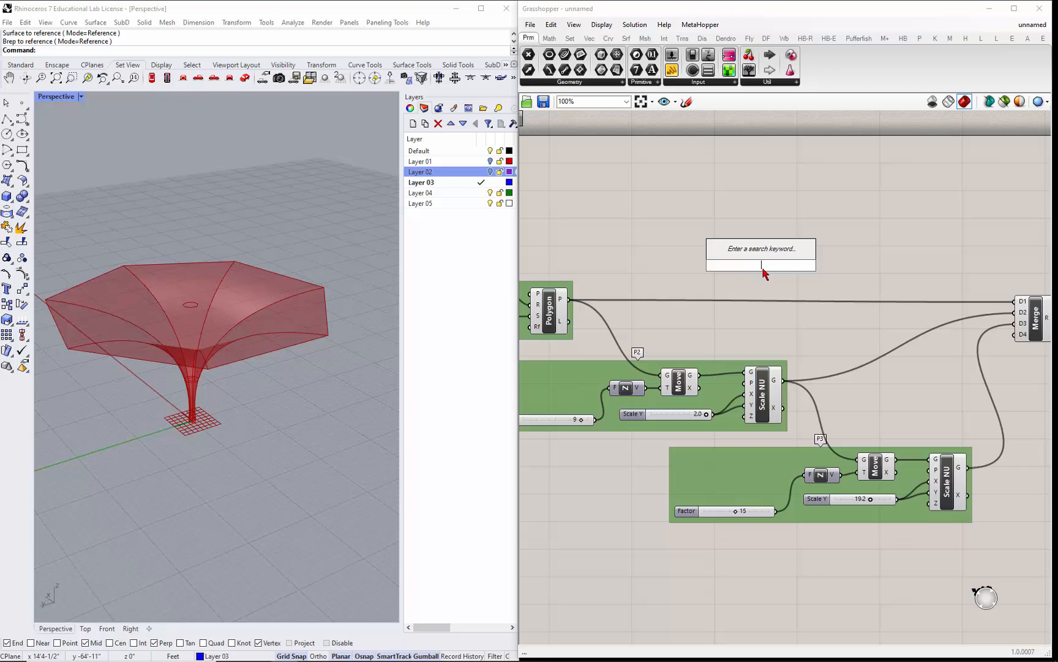
{"action": "type", "text": "move"}
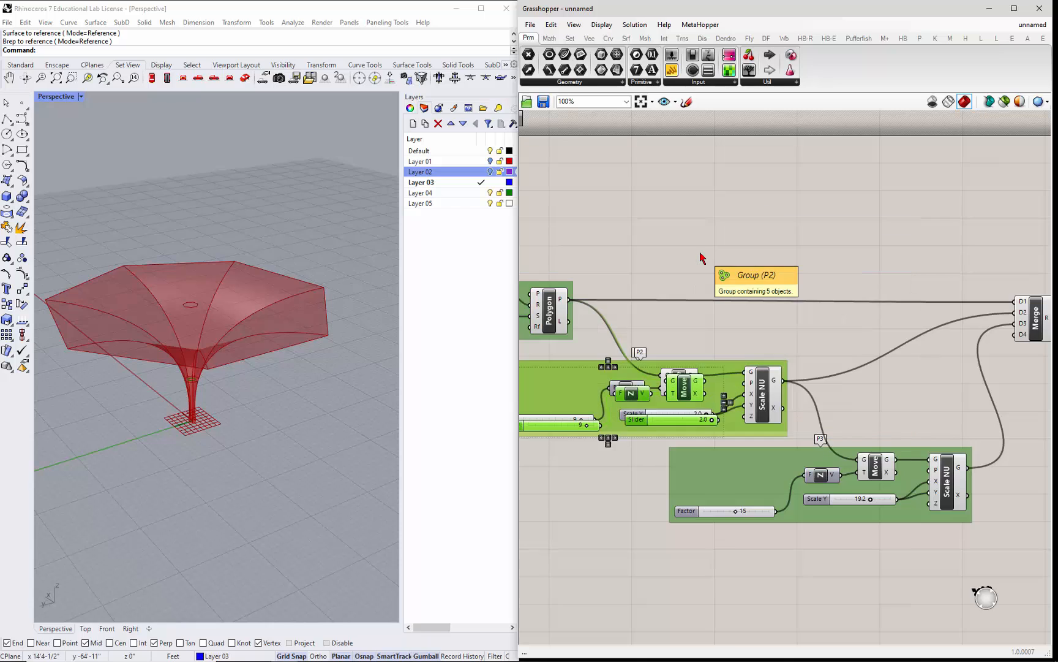
Swap Unit Z for Unit Y and wire Factor, Y and P2's Scale output into Move.
{"action": "scroll", "scroll_direction": "down", "scroll_amount": 3}
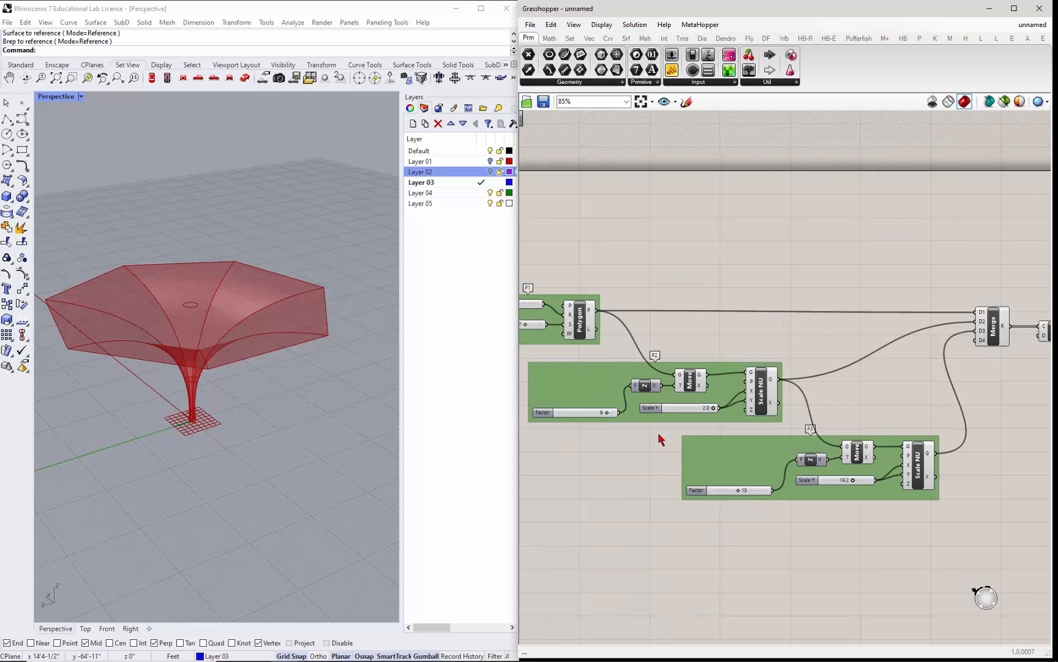
{"action": "left_click", "coordinate": [689, 382]}
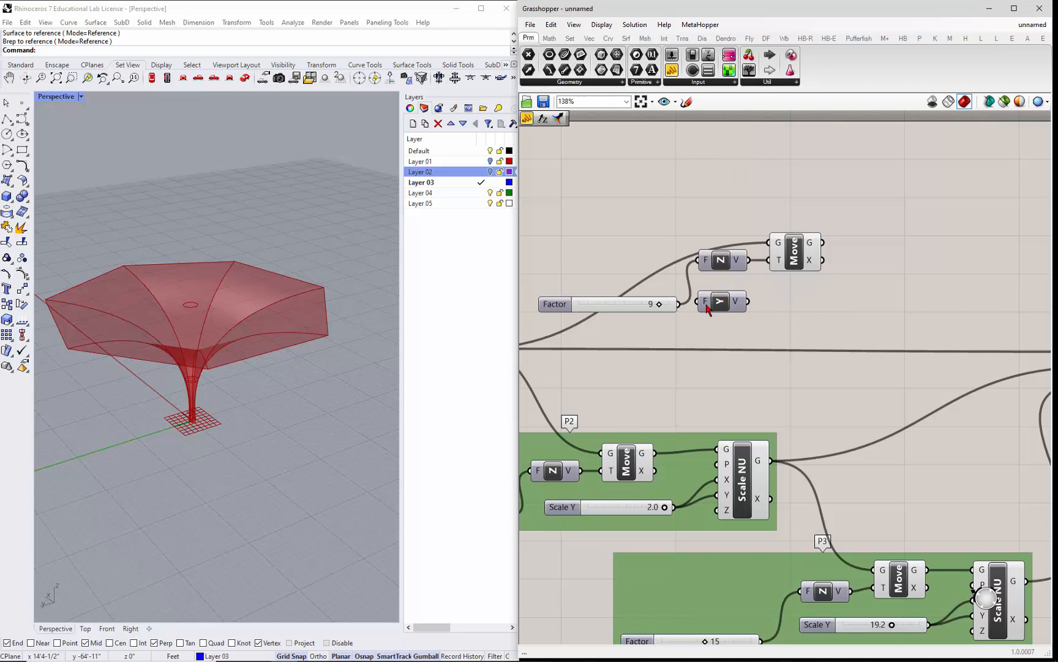
{"action": "mouse_move", "coordinate": [751, 309]}
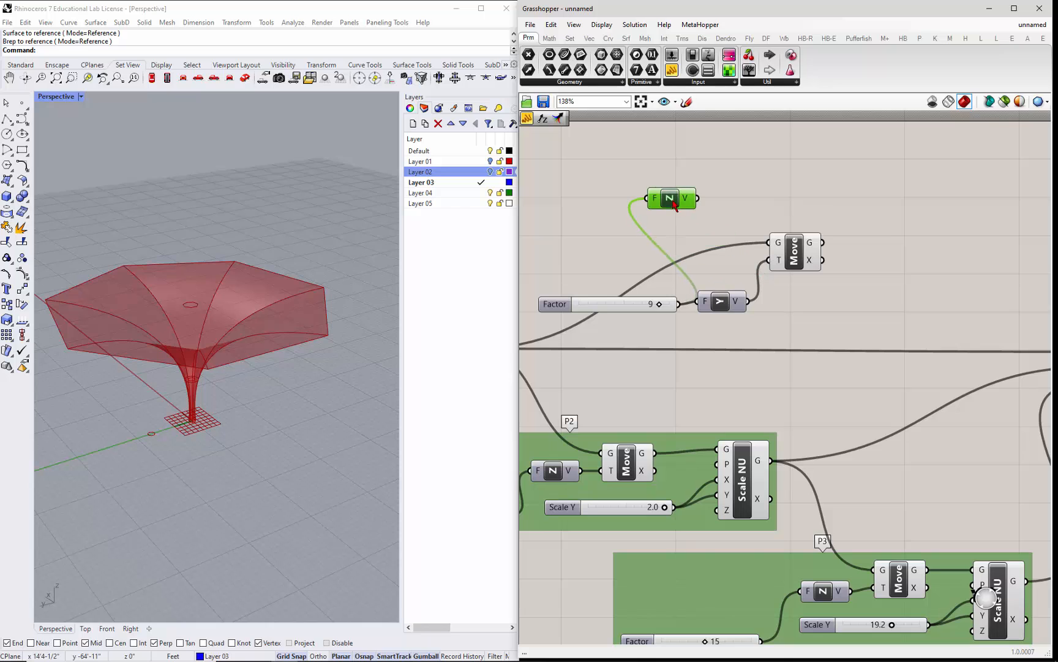
{"action": "scroll", "scroll_direction": "down", "scroll_amount": 3}
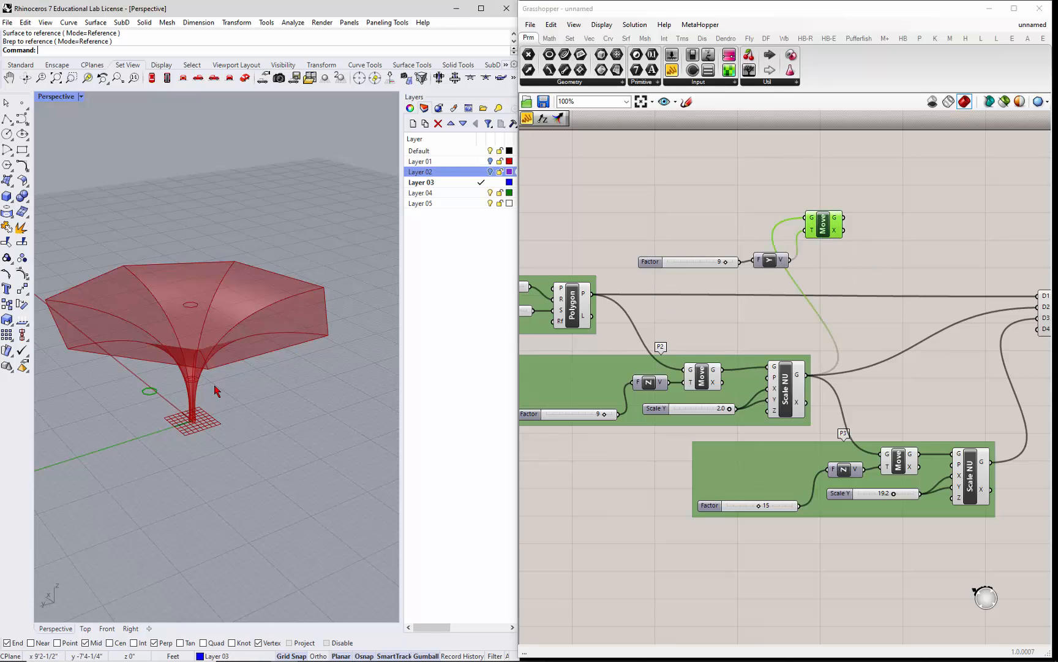
{"action": "mouse_move", "coordinate": [725, 264]}
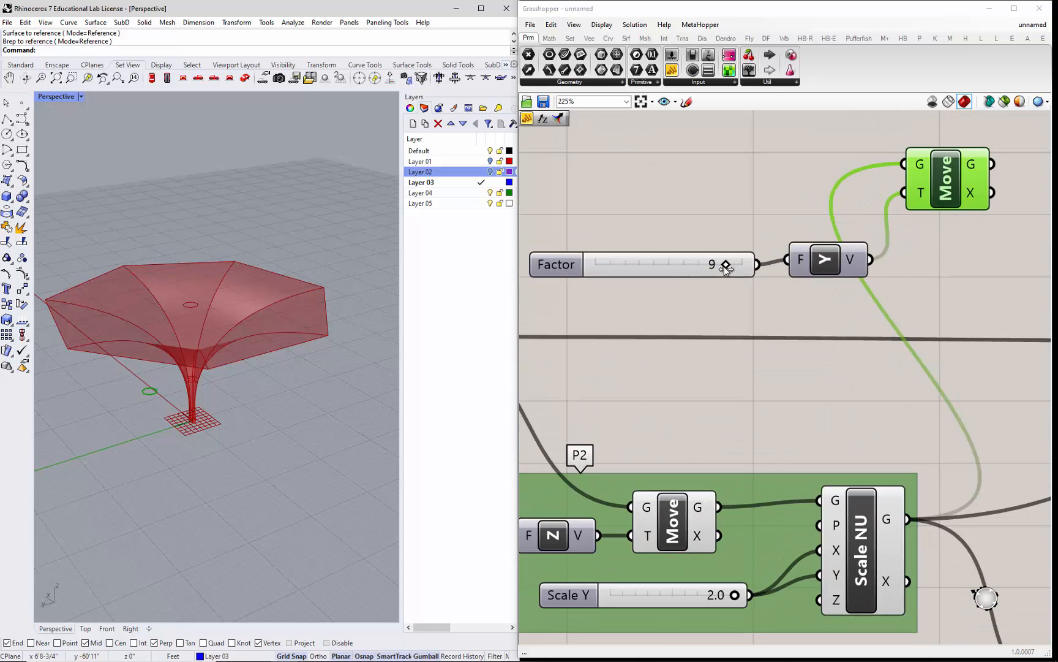
Lower the Factor slider from 9 to 5, then 3, then 2.
{"action": "left_click_drag", "start_coordinate": [726, 264], "coordinate": [661, 264]}
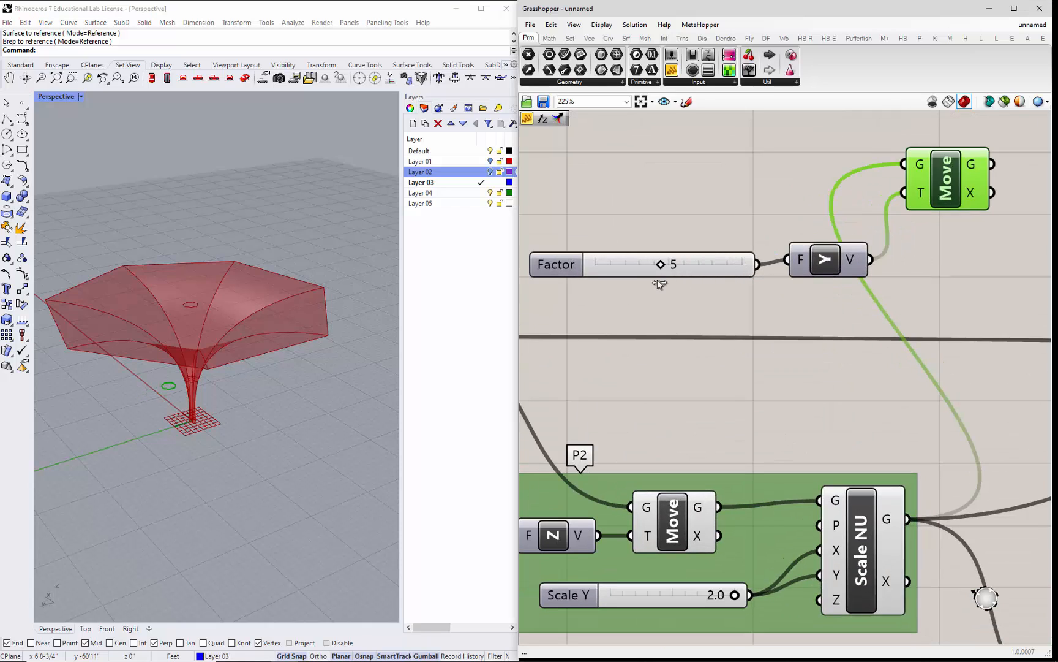
{"action": "left_click_drag", "start_coordinate": [660, 264], "coordinate": [627, 264]}
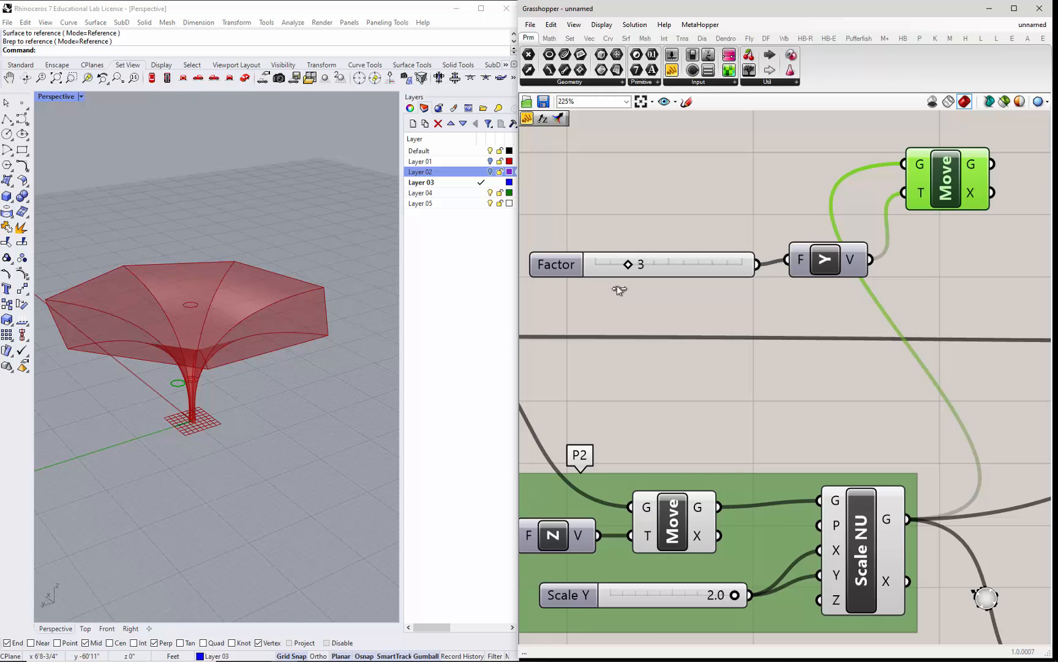
{"action": "left_click_drag", "start_coordinate": [626, 264], "coordinate": [615, 264]}
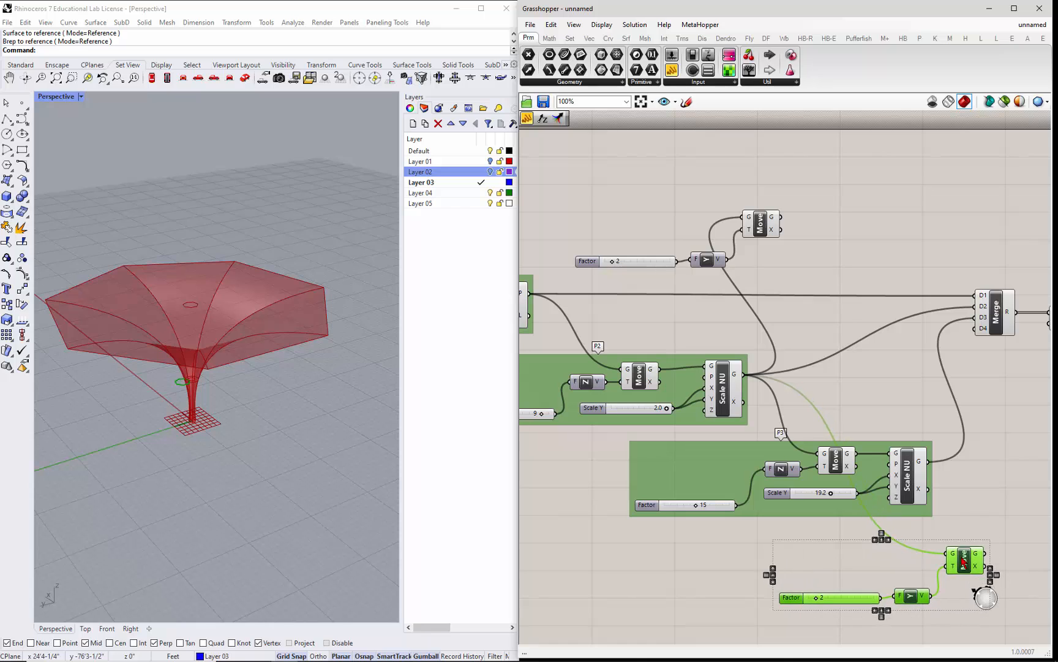
Apply a pasted Y-shift group to P3's Scale output and raise its Factor to 8.
{"action": "scroll", "scroll_direction": "down", "scroll_amount": 3}
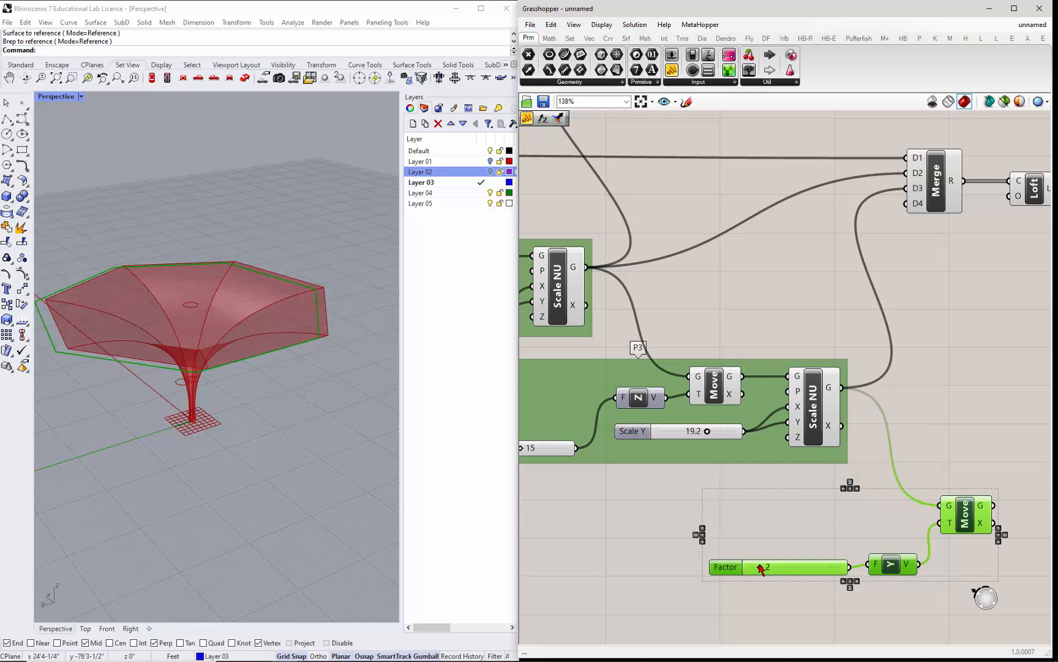
{"action": "left_click_drag", "start_coordinate": [759, 567], "coordinate": [790, 568]}
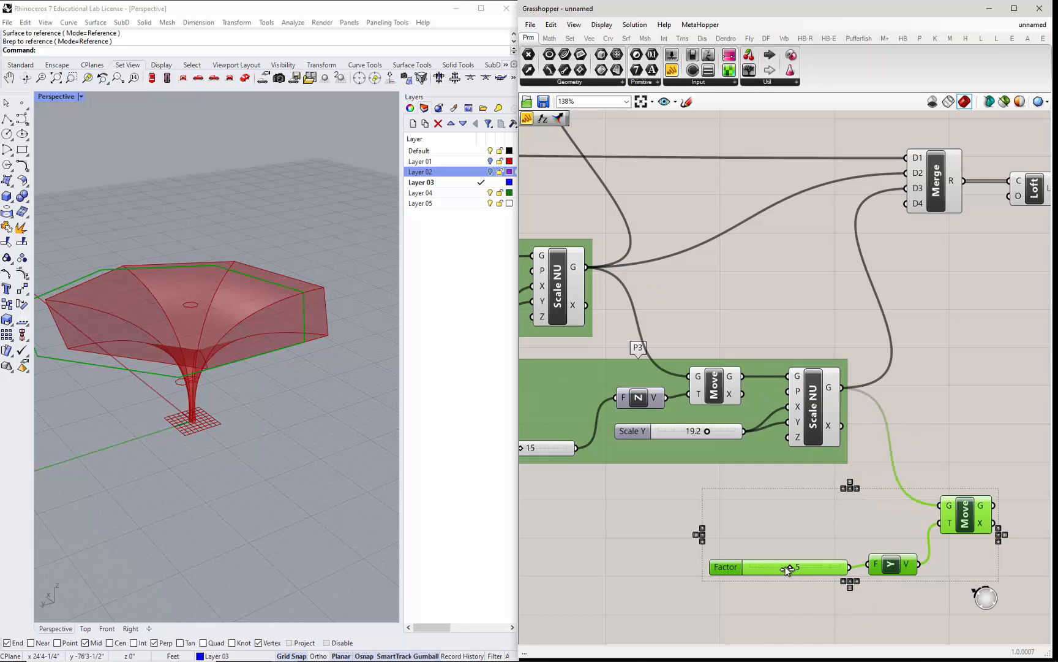
{"action": "left_click_drag", "start_coordinate": [793, 567], "coordinate": [816, 567]}
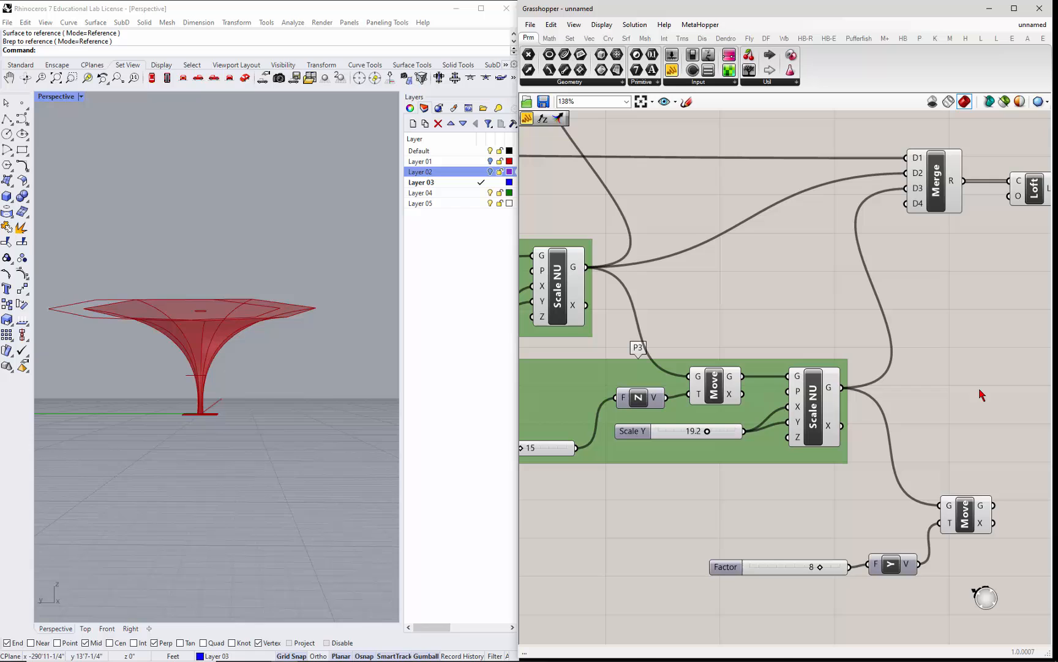
{"action": "scroll", "scroll_direction": "down", "scroll_amount": 3}
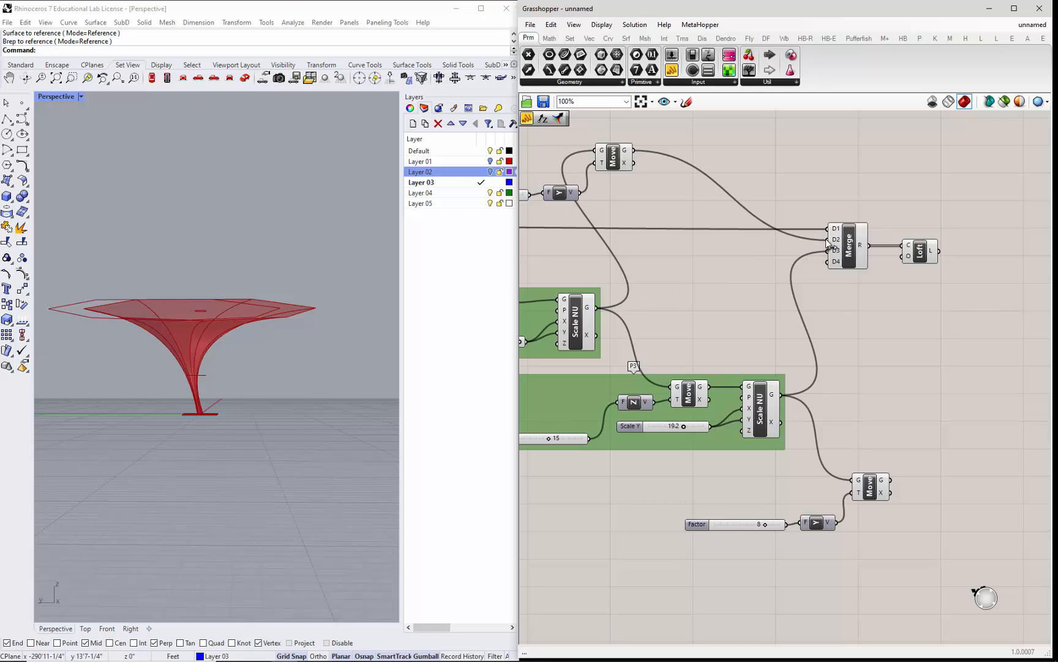
Wire the shifted Move outputs into Merge D2 and D3 and set the lower Factor to 9.
{"action": "left_click_drag", "start_coordinate": [202, 337], "coordinate": [253, 318]}
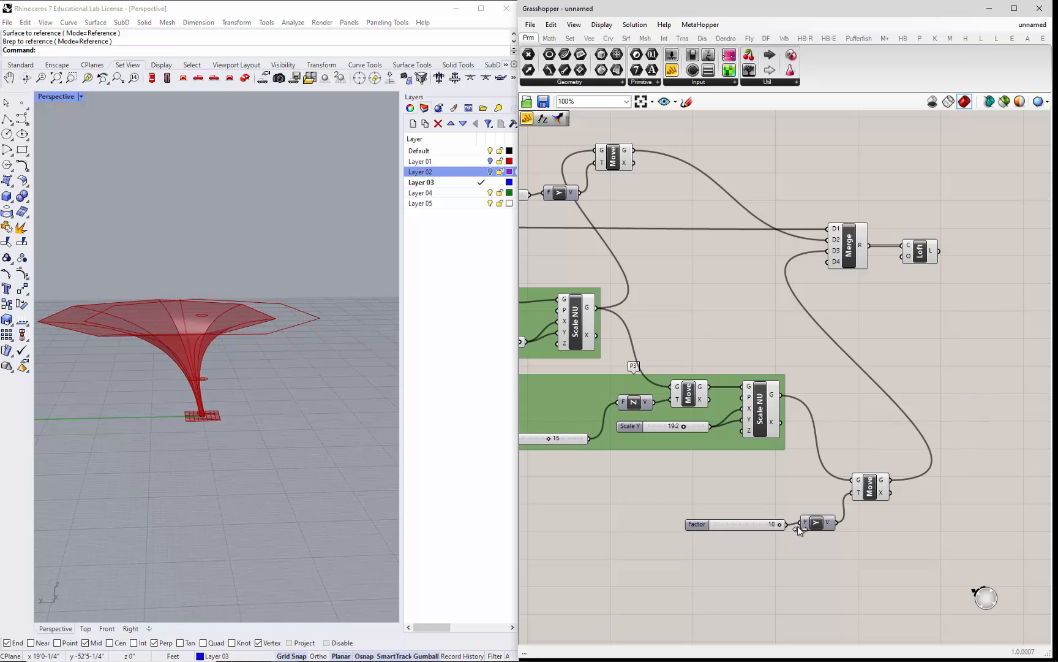
{"action": "left_click_drag", "start_coordinate": [766, 524], "coordinate": [756, 524]}
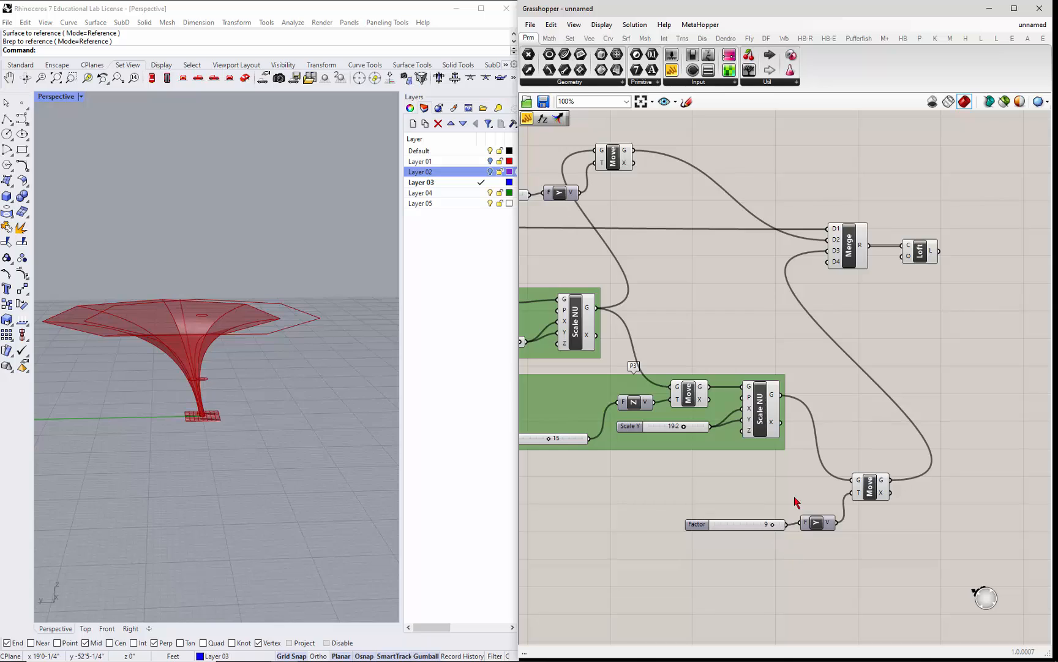
{"action": "mouse_move", "coordinate": [830, 335]}
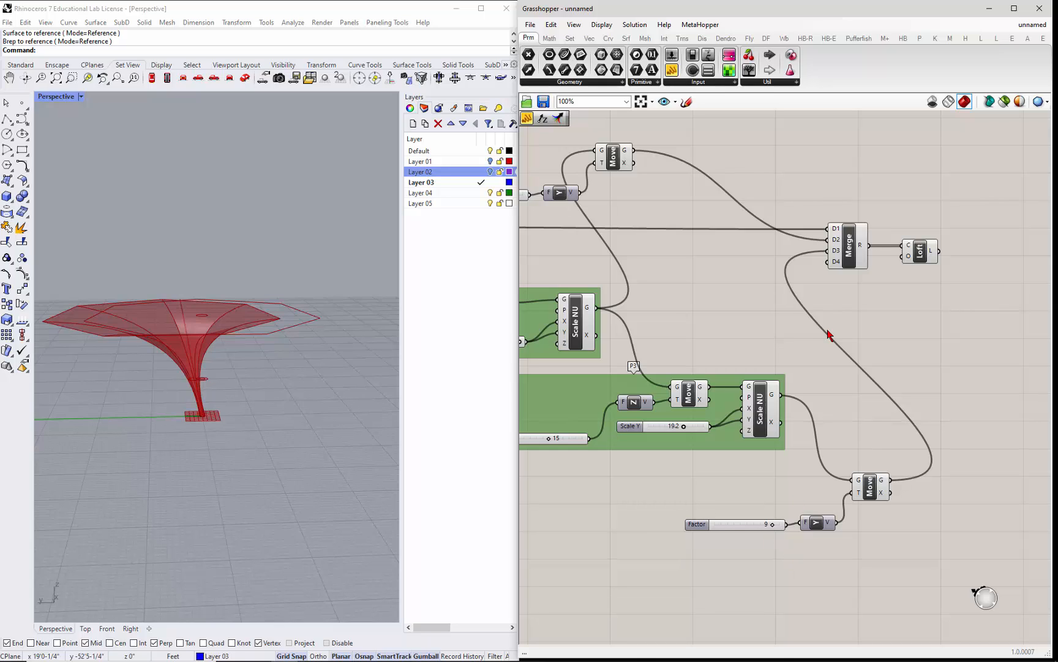
{"action": "mouse_move", "coordinate": [720, 323]}
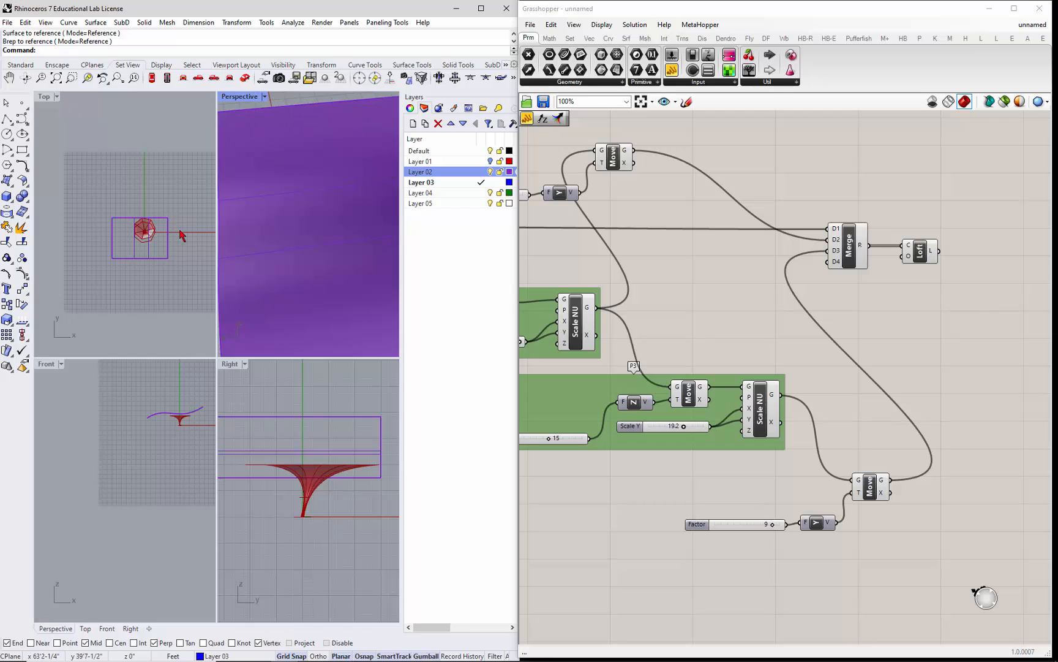
Select the wavy purple extrusion surface in the maximized Perspective viewport.
{"action": "left_click", "coordinate": [144, 232]}
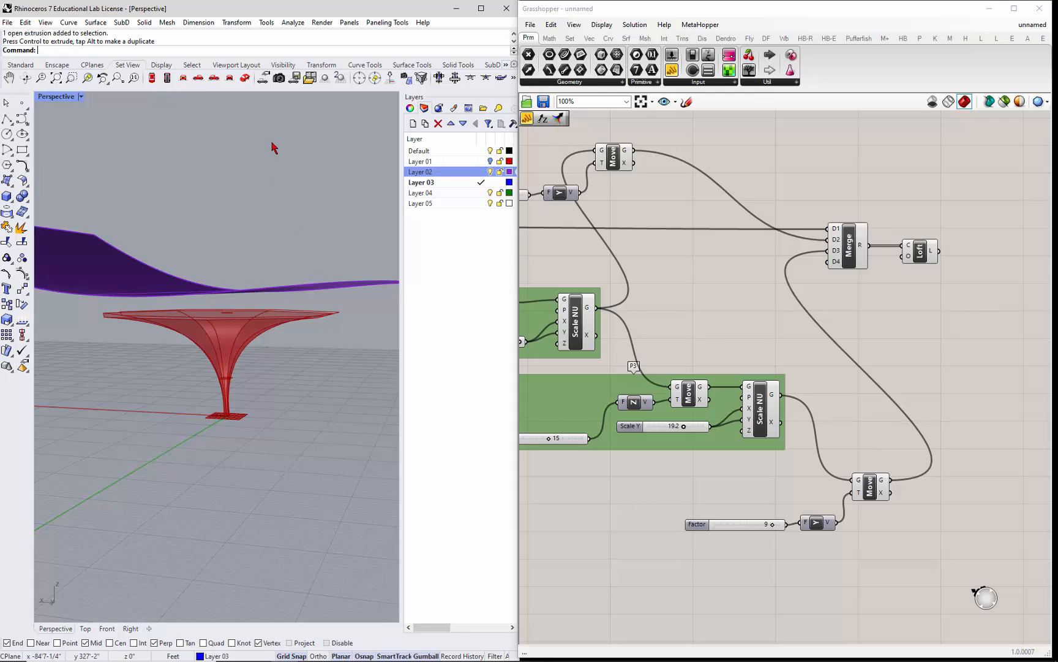
{"action": "mouse_move", "coordinate": [843, 191]}
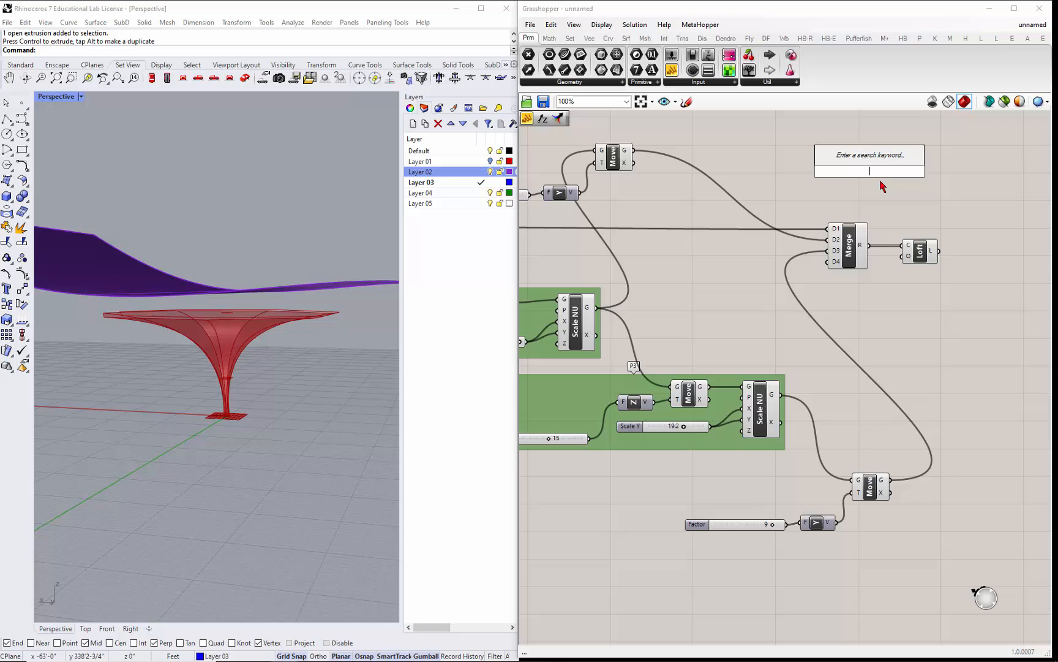
Search 'pu' and place a Pull Curve component above the Loft.
{"action": "type", "text": "pu"}
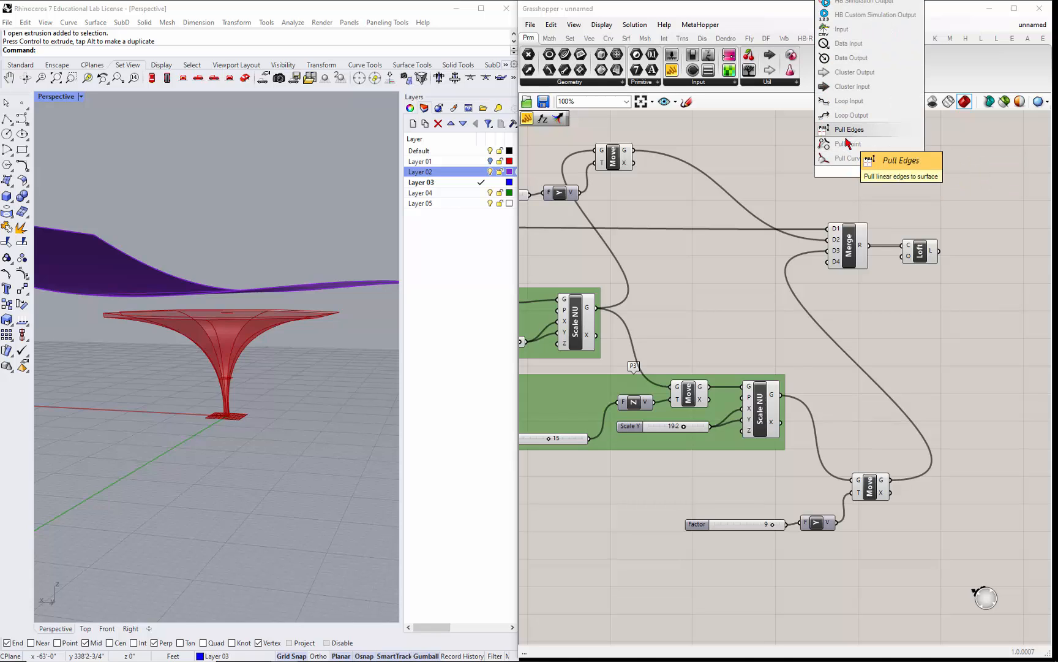
{"action": "left_click", "coordinate": [849, 129]}
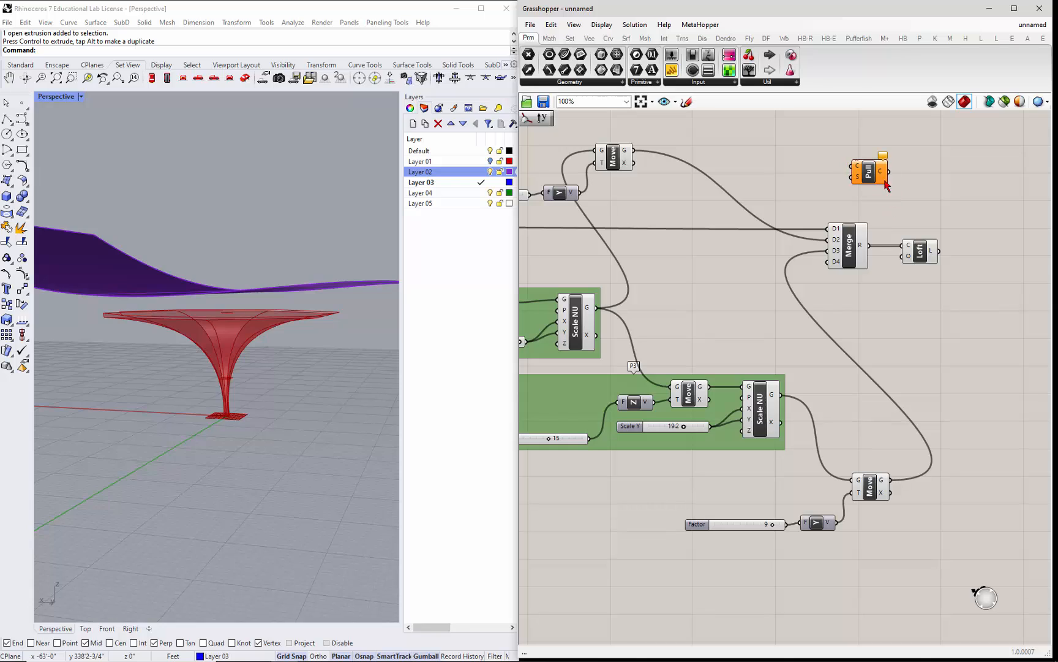
{"action": "mouse_move", "coordinate": [849, 180]}
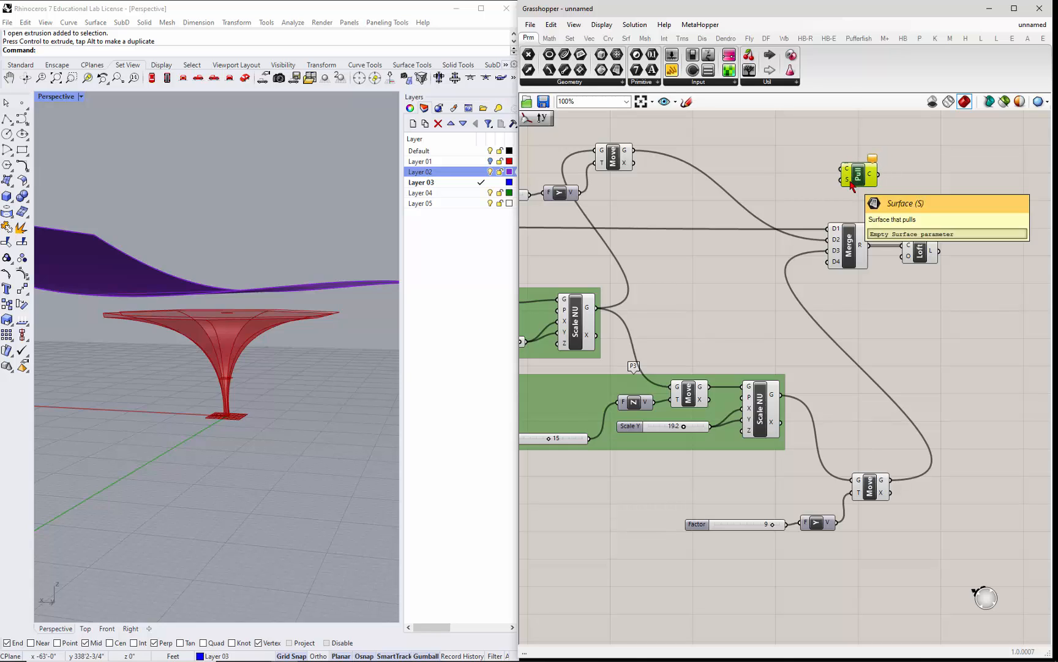
{"action": "mouse_move", "coordinate": [767, 165]}
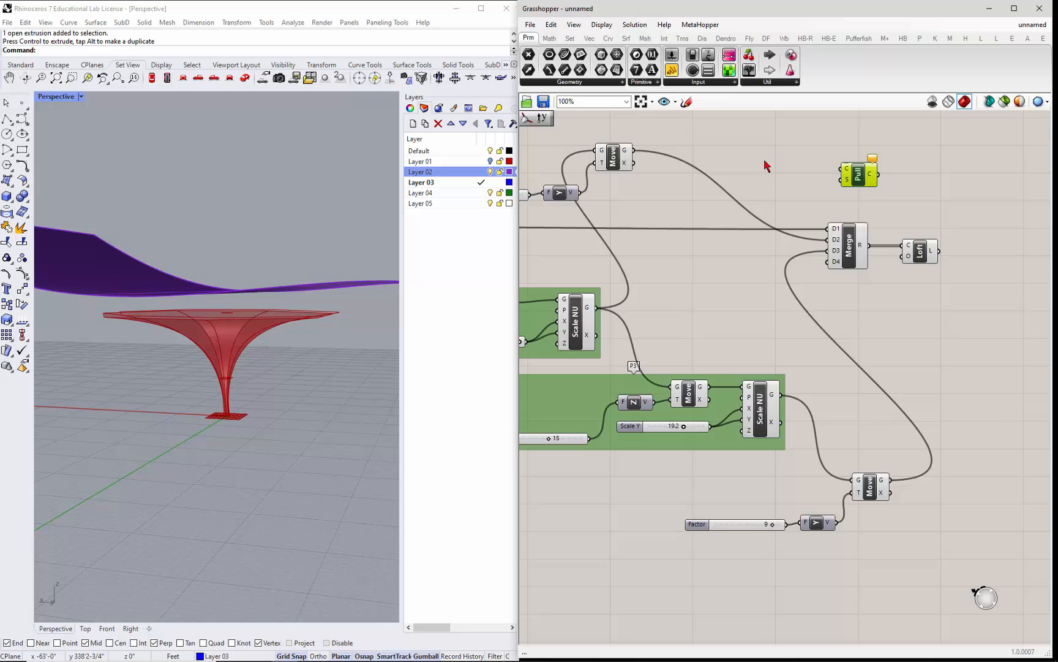
{"action": "mouse_move", "coordinate": [951, 483]}
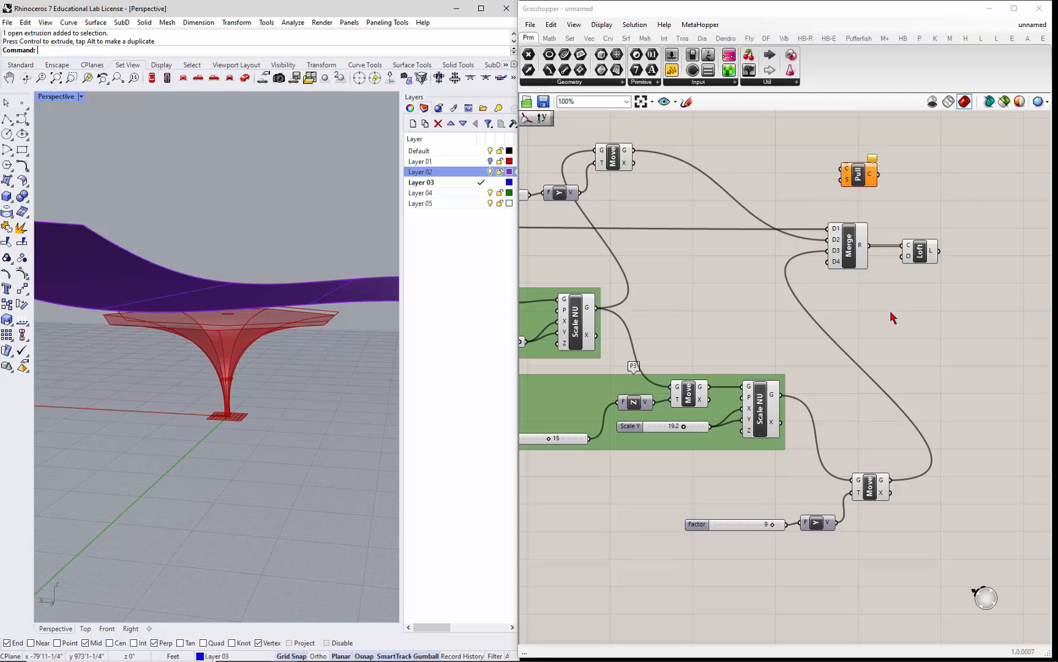
Place a Surface parameter beside the Pull component and open its Set One Surface menu.
{"action": "double_click", "coordinate": [893, 317]}
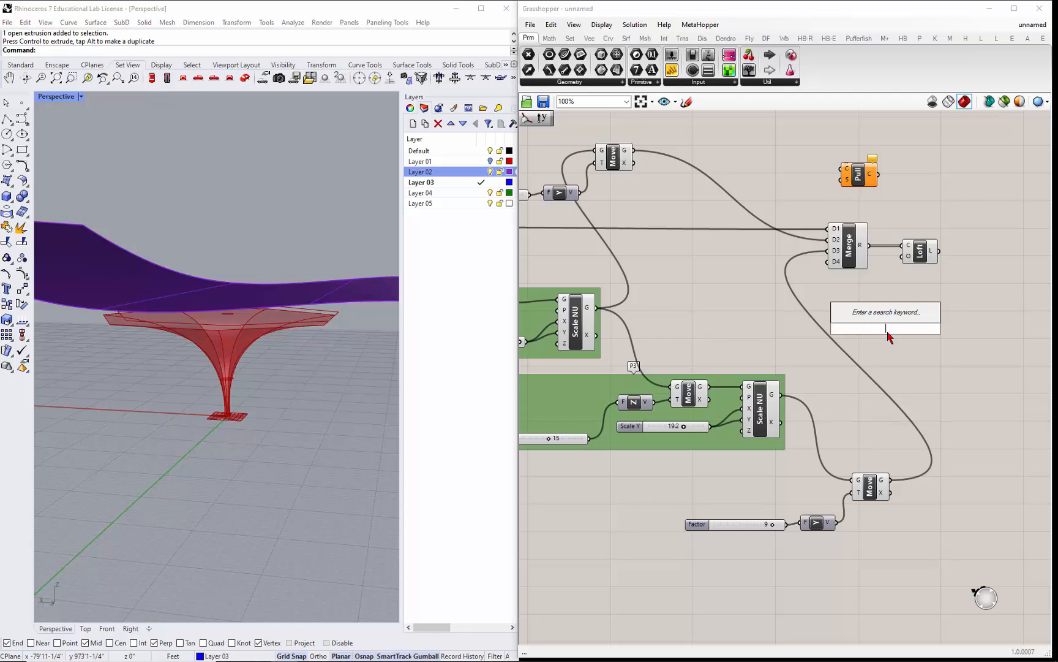
{"action": "type", "text": "surfa"}
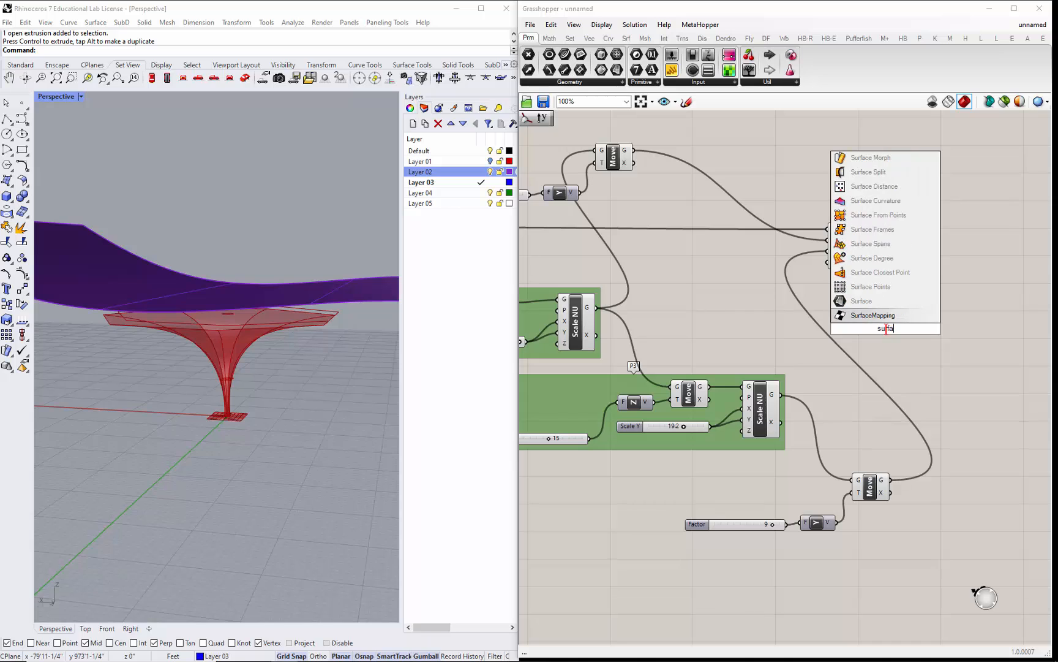
{"action": "mouse_move", "coordinate": [870, 286]}
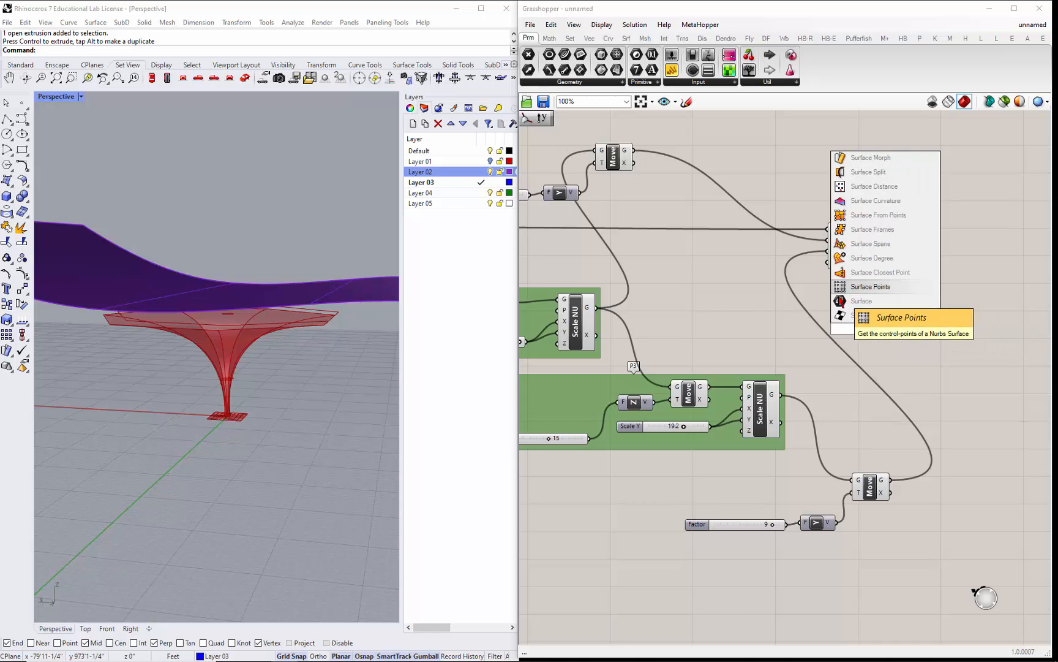
{"action": "mouse_move", "coordinate": [861, 301]}
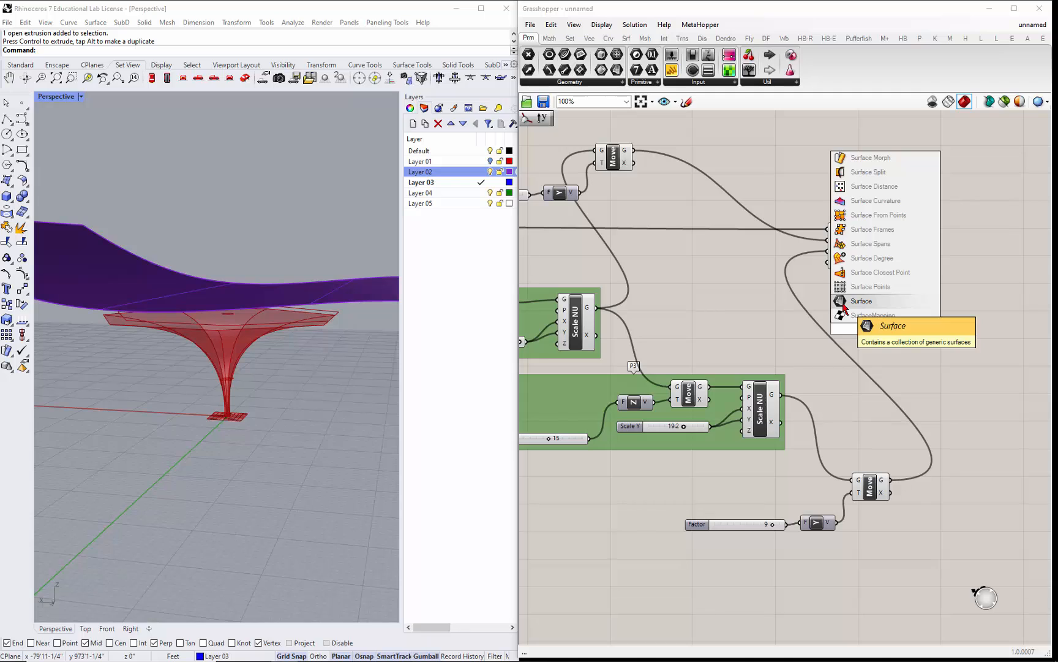
{"action": "left_click", "coordinate": [861, 301]}
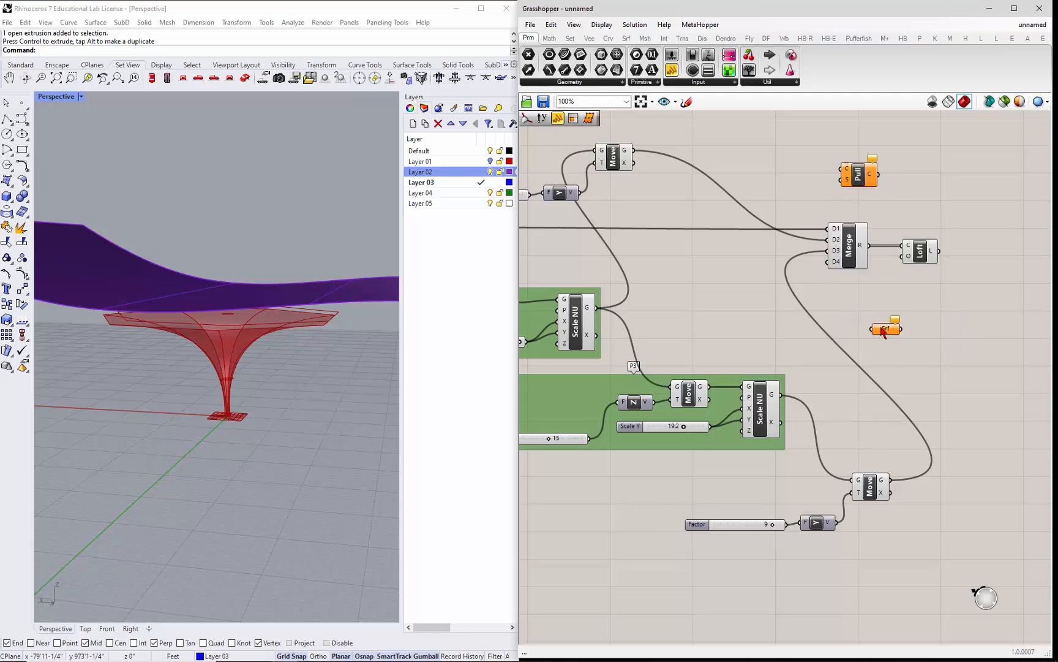
{"action": "left_click_drag", "start_coordinate": [885, 327], "coordinate": [790, 190]}
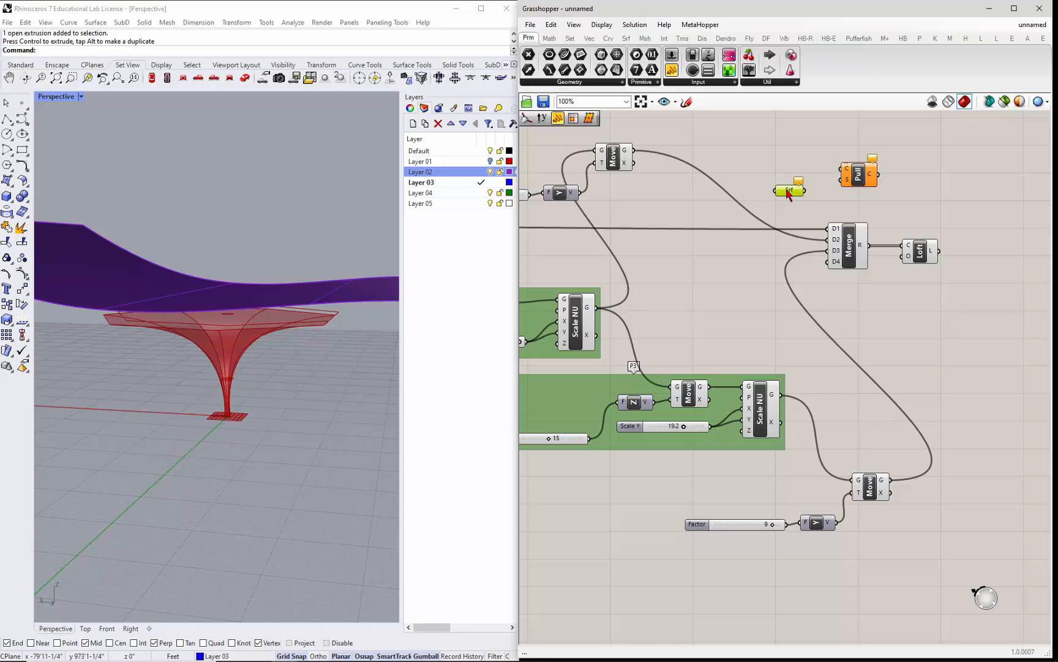
{"action": "right_click", "coordinate": [788, 190]}
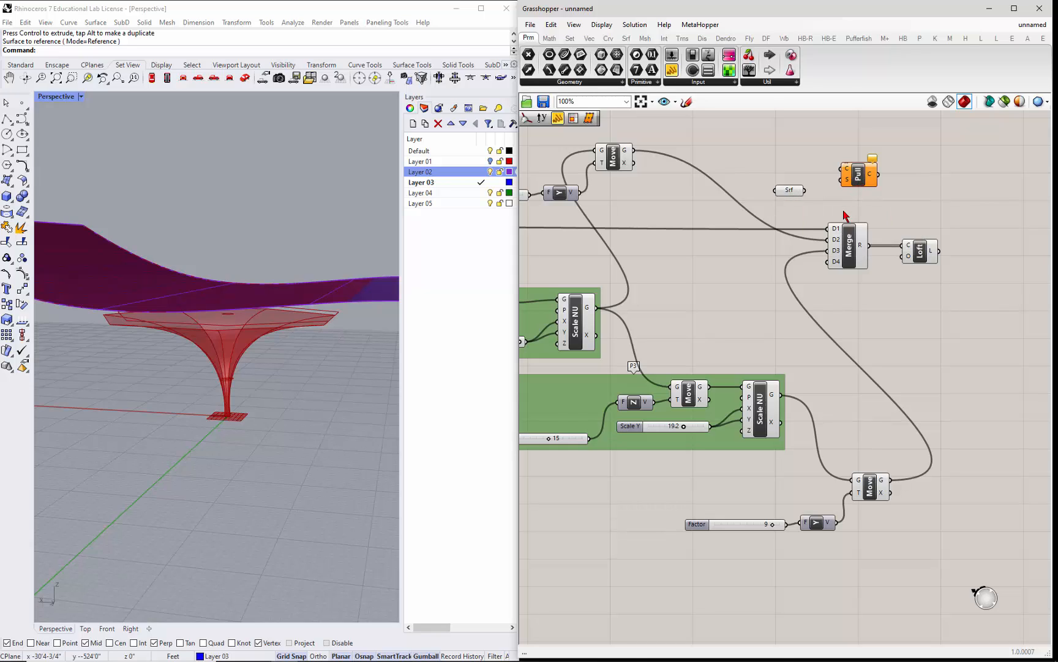
{"action": "mouse_move", "coordinate": [840, 209]}
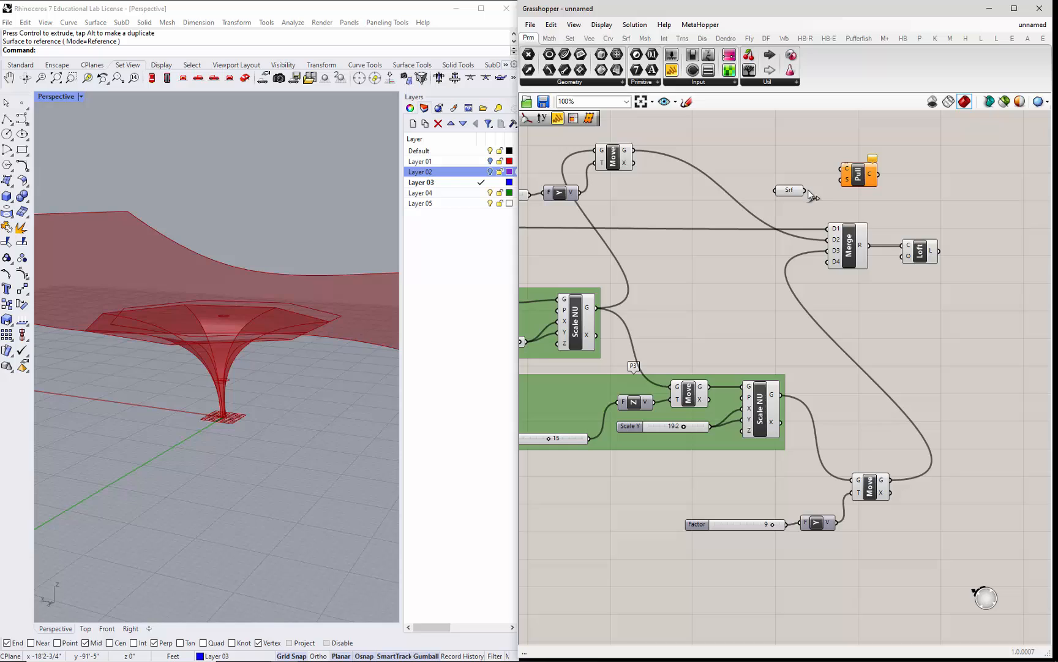
{"action": "mouse_move", "coordinate": [871, 206]}
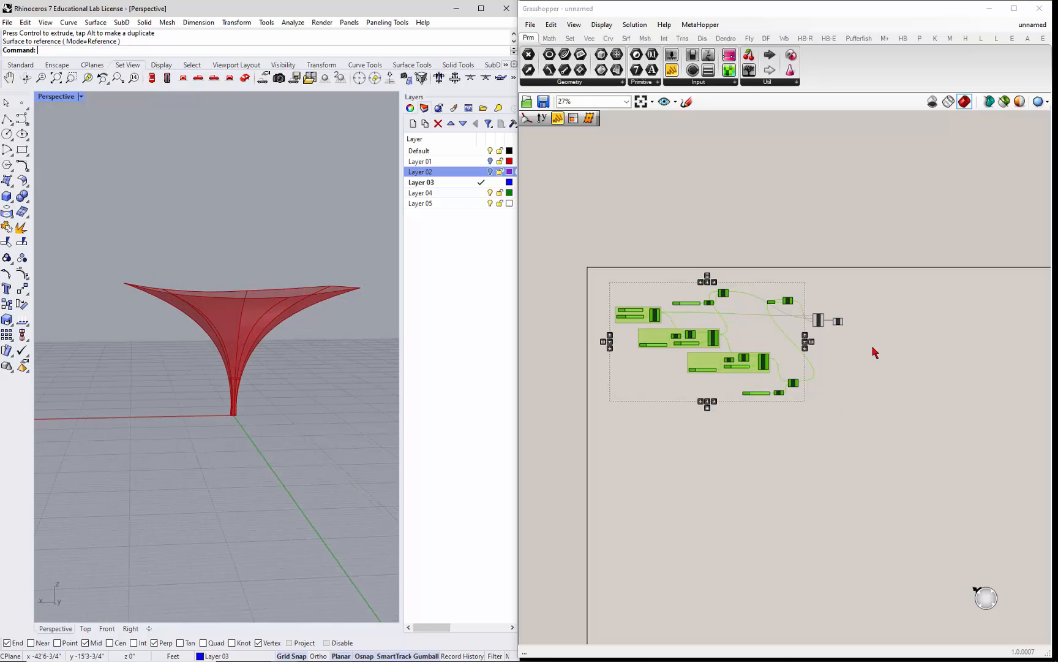
Bake the Loft output to Layer 05, disable Loft preview, and select the baked funnel.
{"action": "scroll", "scroll_direction": "down", "scroll_amount": 3}
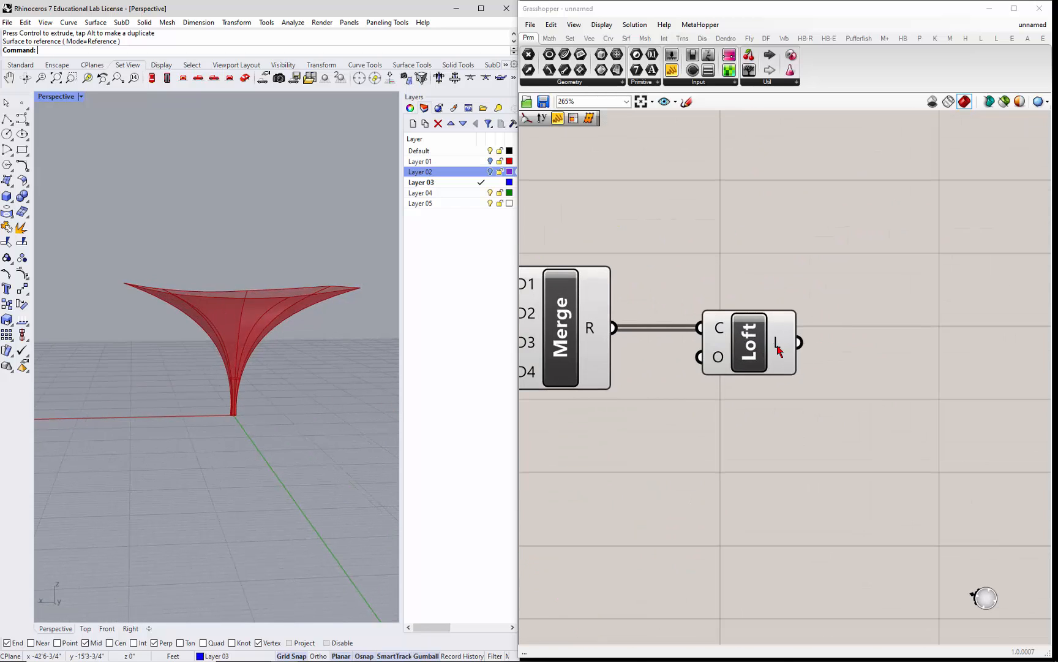
{"action": "right_click", "coordinate": [781, 341]}
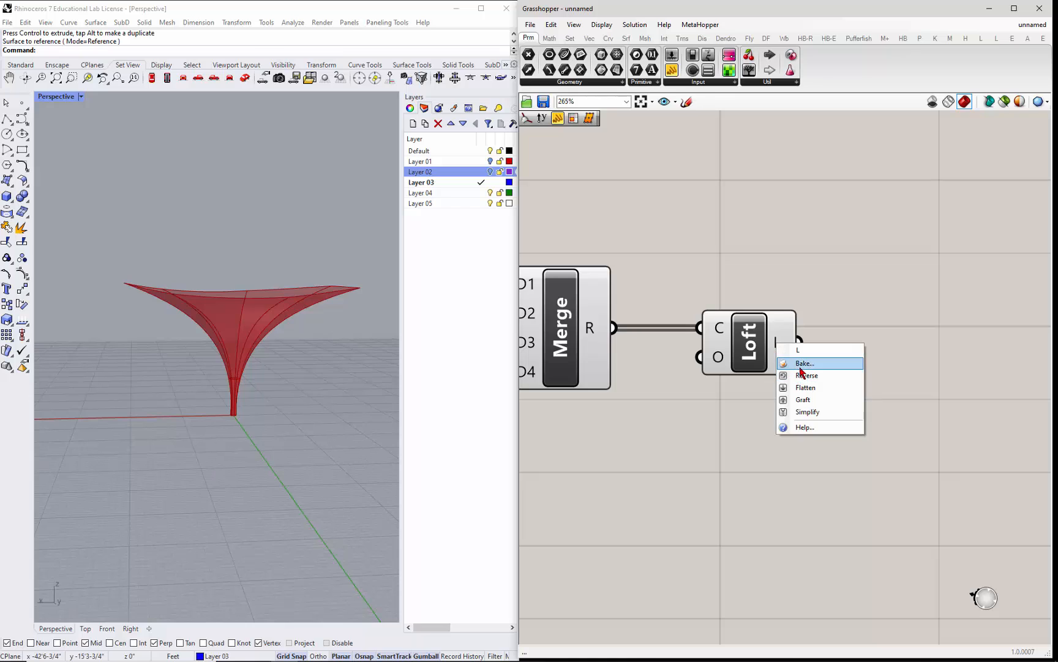
{"action": "left_click", "coordinate": [804, 363]}
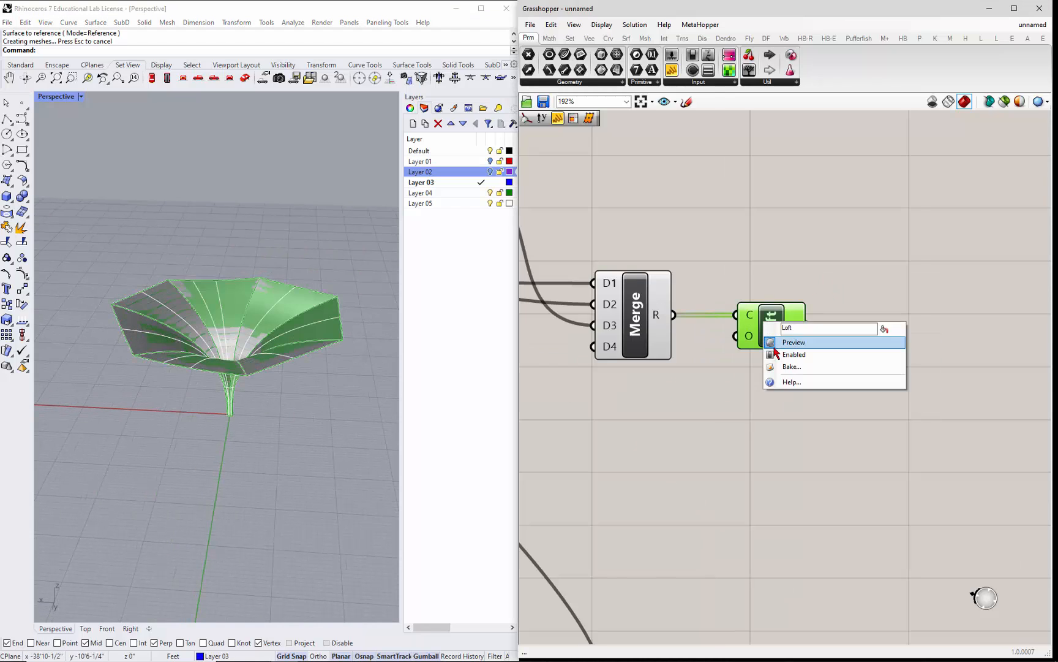
{"action": "left_click", "coordinate": [794, 341]}
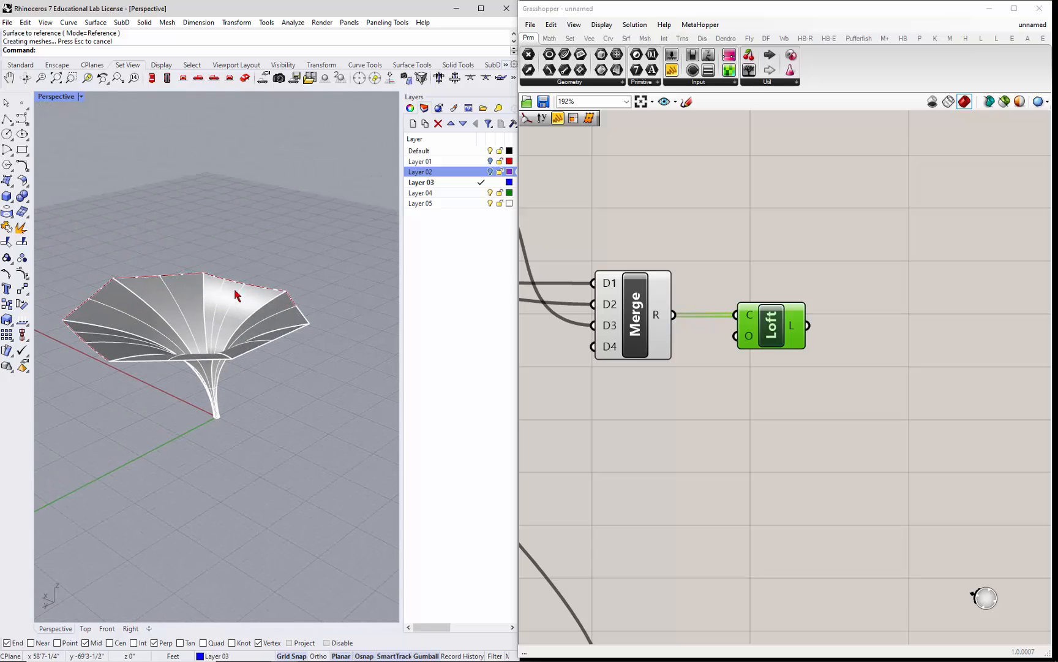
{"action": "left_click", "coordinate": [238, 294]}
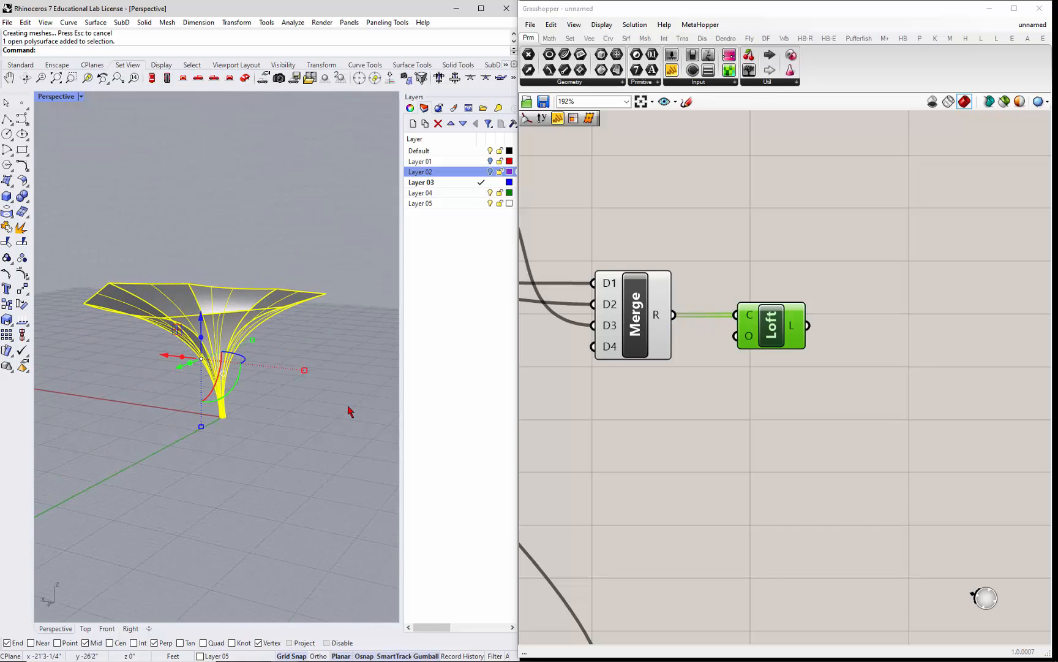
{"action": "mouse_move", "coordinate": [344, 405]}
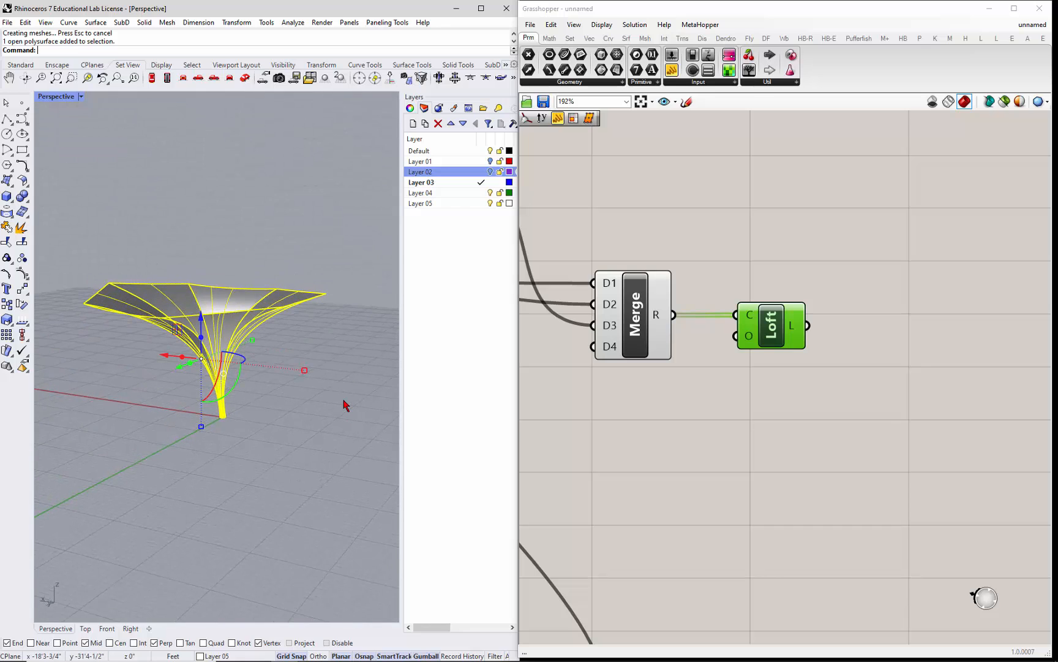